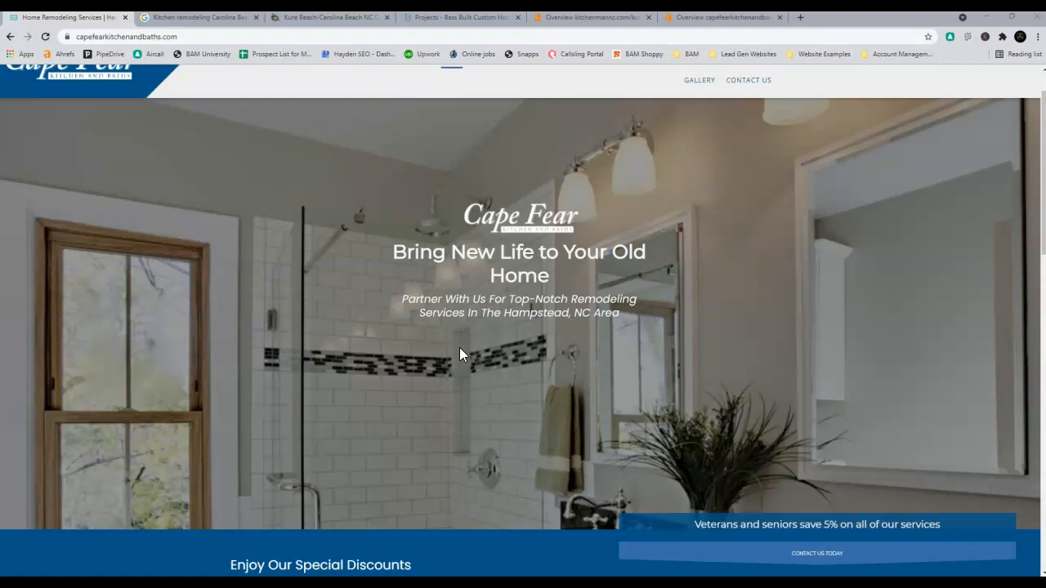
Bring up Google results for 'Kitchen remodeling Carolina Beach, NC' and select Bass Built Custom Homes in the map pack
scroll(down, 3)
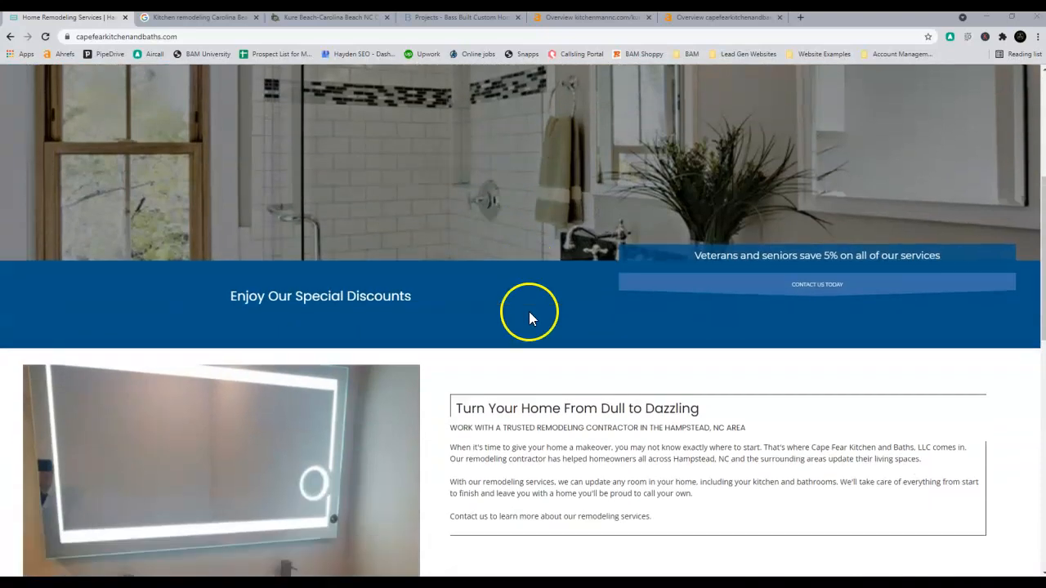
scroll(down, 3)
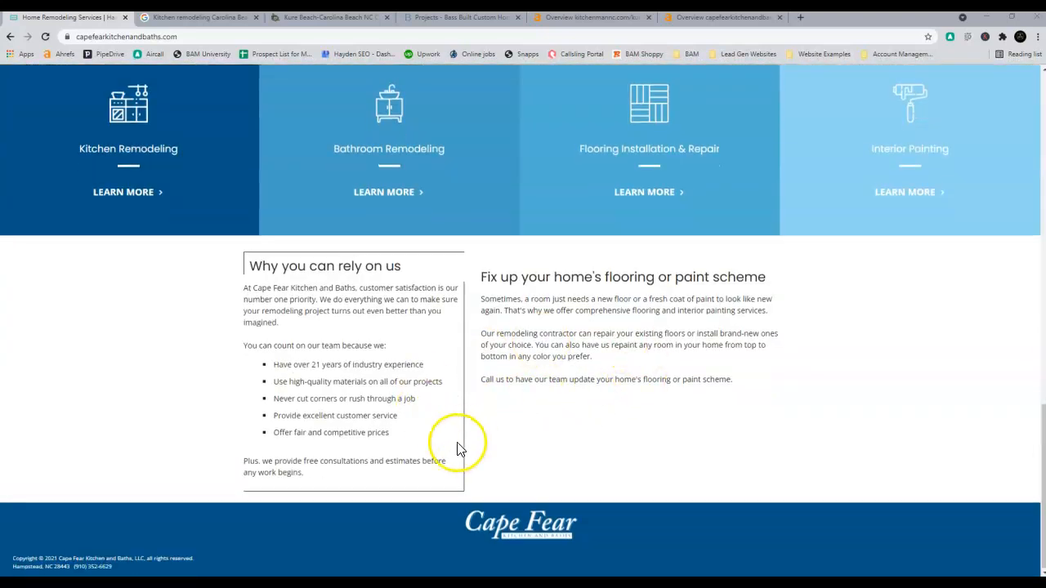
scroll(up, 3)
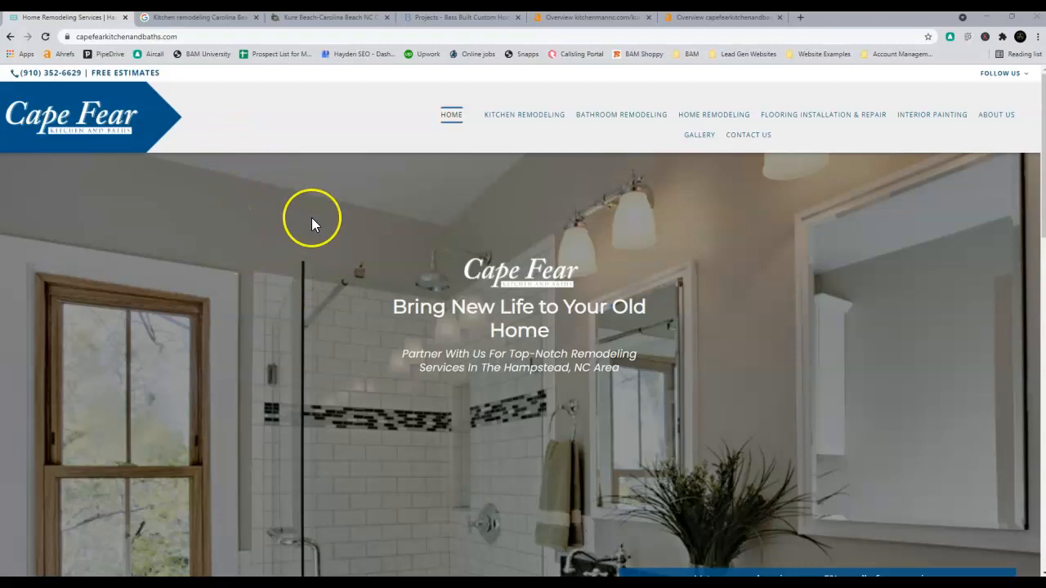
mouse_move(319, 225)
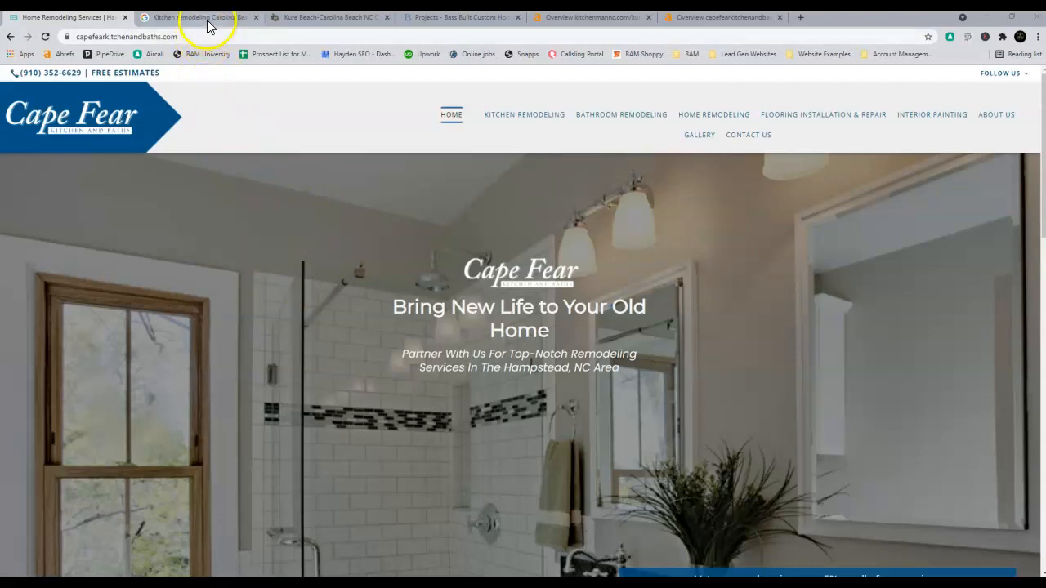
click(196, 17)
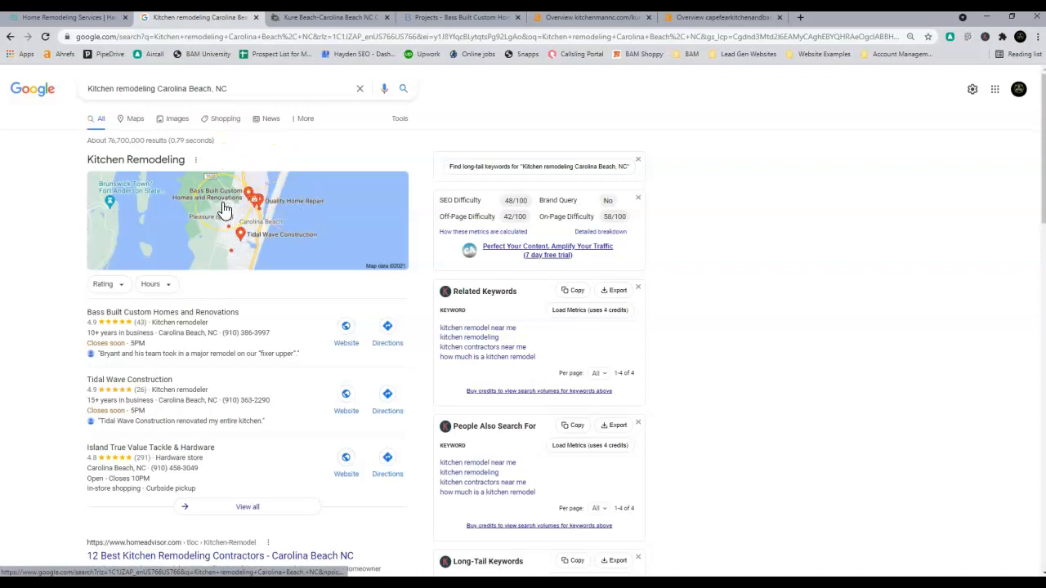
click(235, 199)
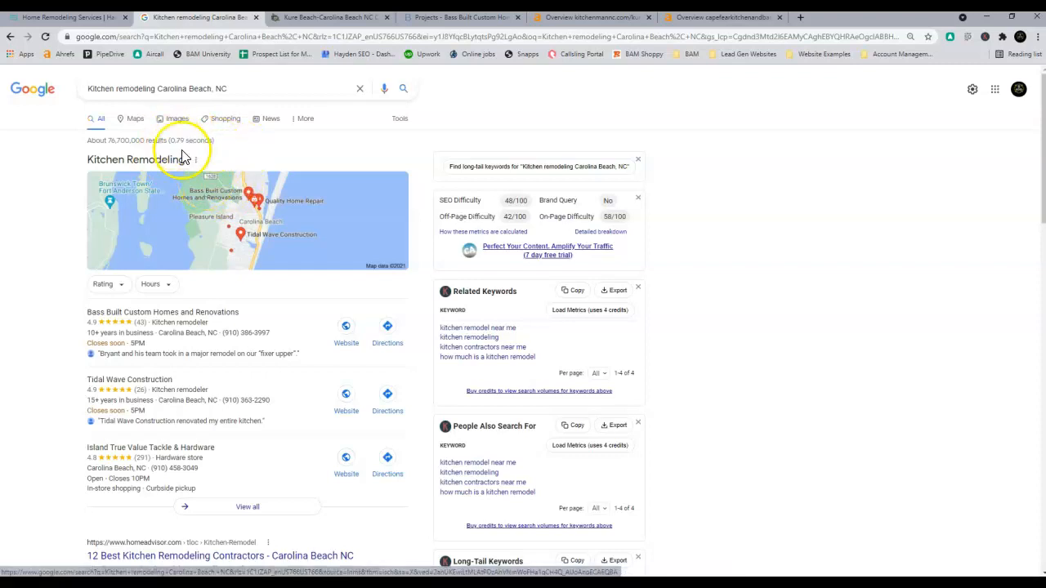
mouse_move(269, 245)
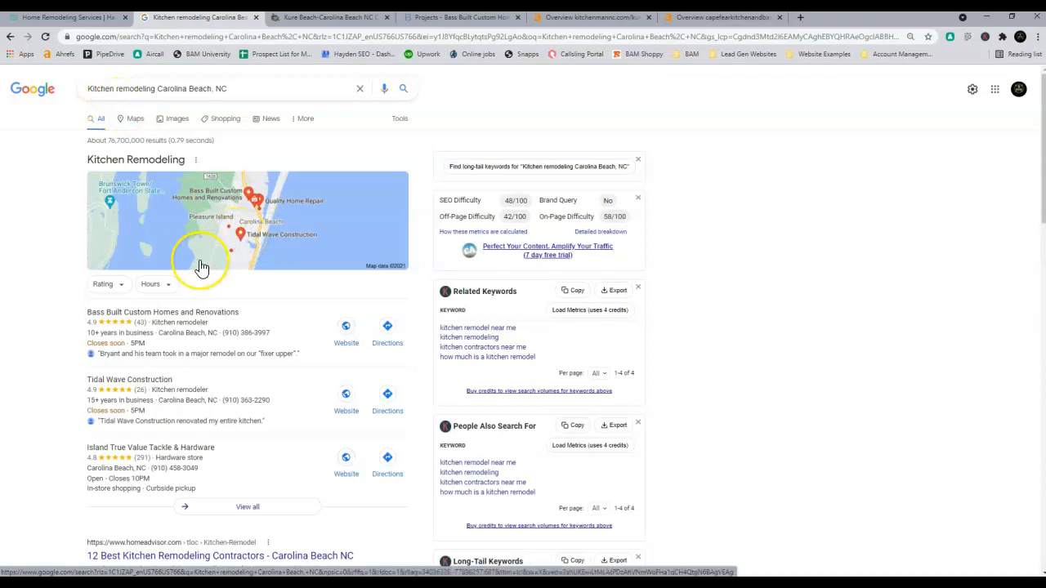
mouse_move(186, 199)
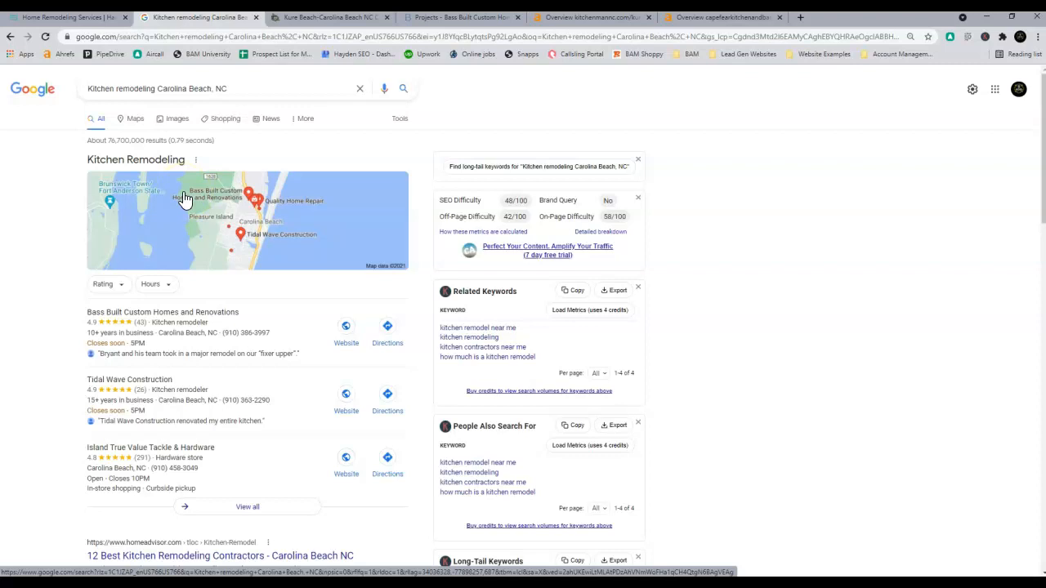
mouse_move(198, 140)
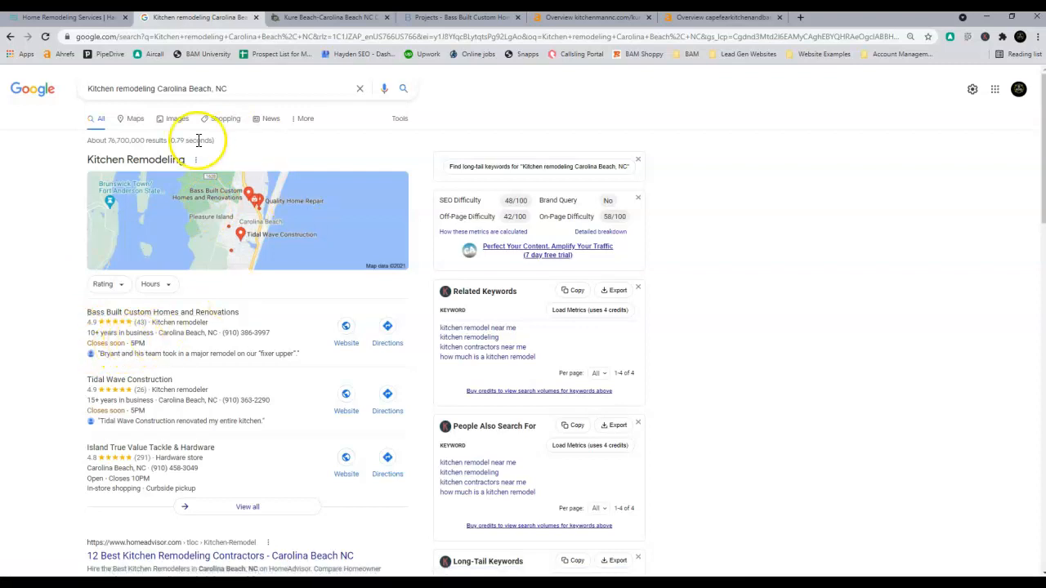
mouse_move(197, 291)
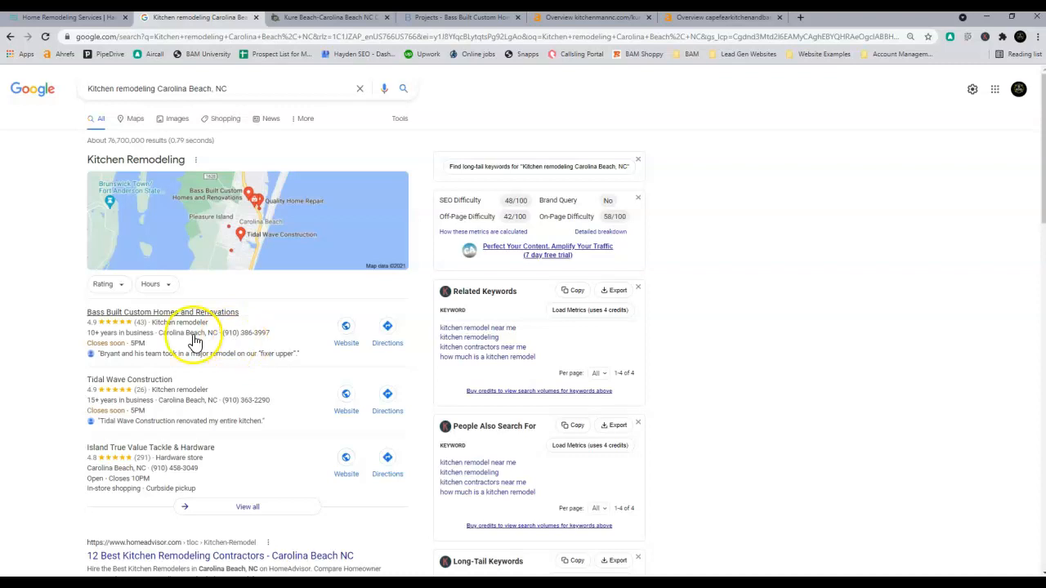
mouse_move(304, 481)
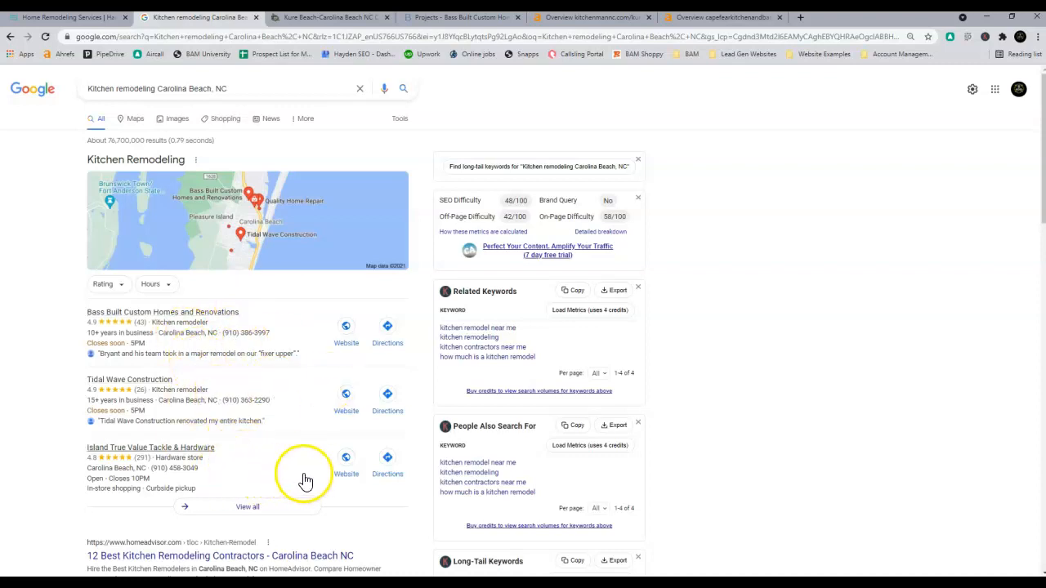
mouse_move(80, 275)
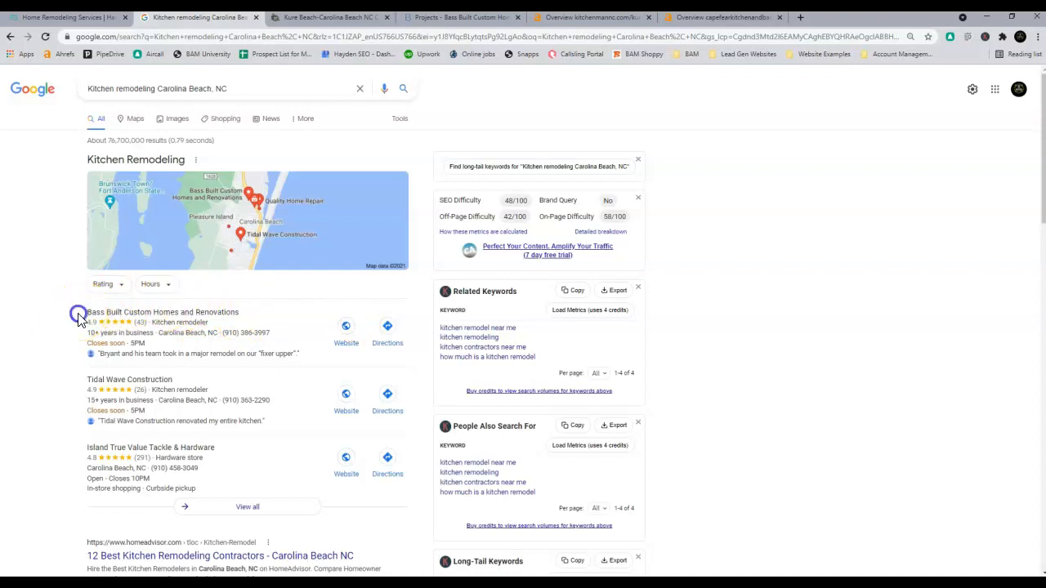
double_click(164, 312)
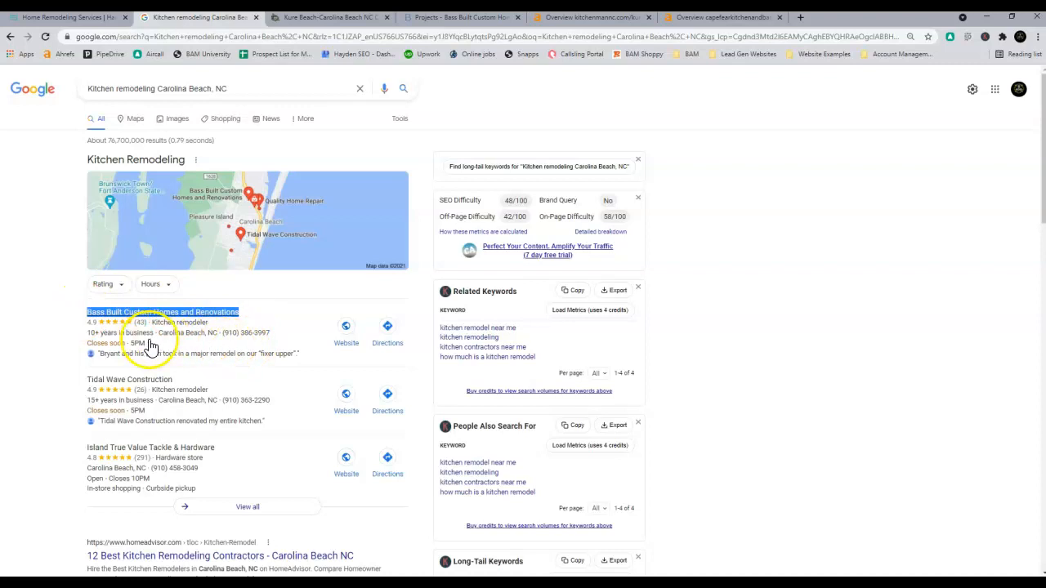
mouse_move(278, 335)
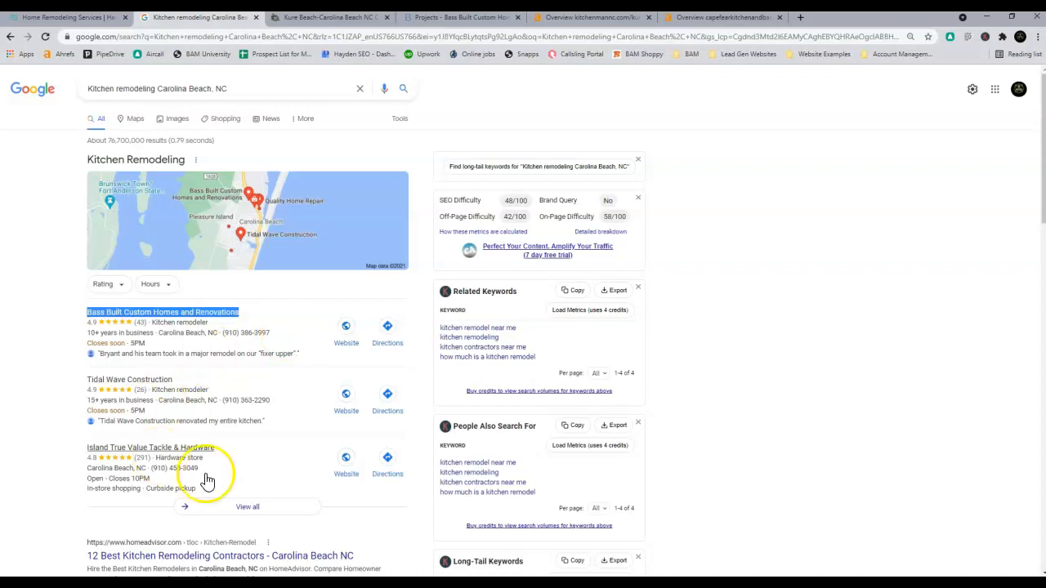
mouse_move(259, 487)
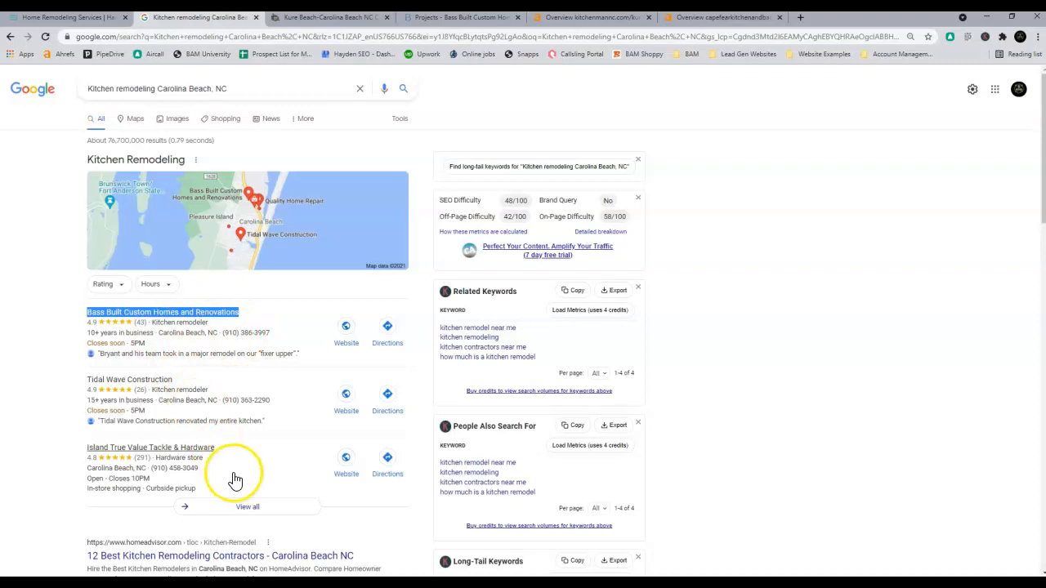
scroll(down, 3)
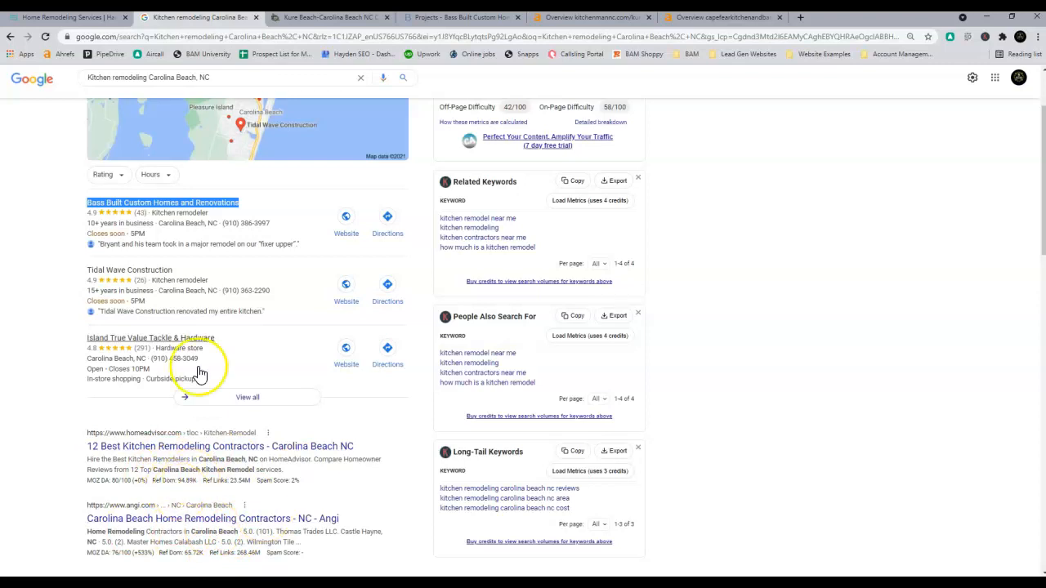
mouse_move(226, 281)
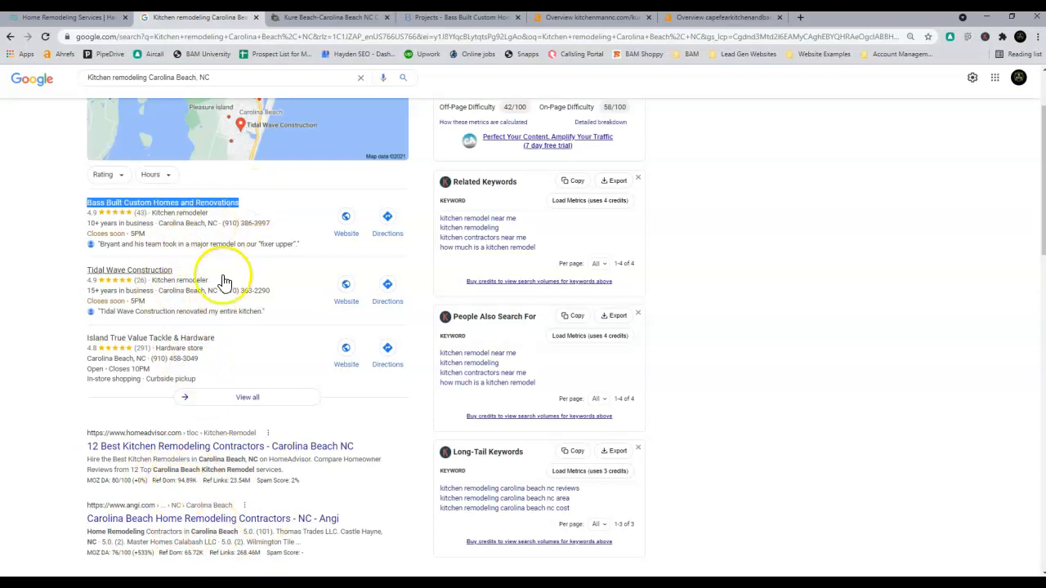
scroll(down, 3)
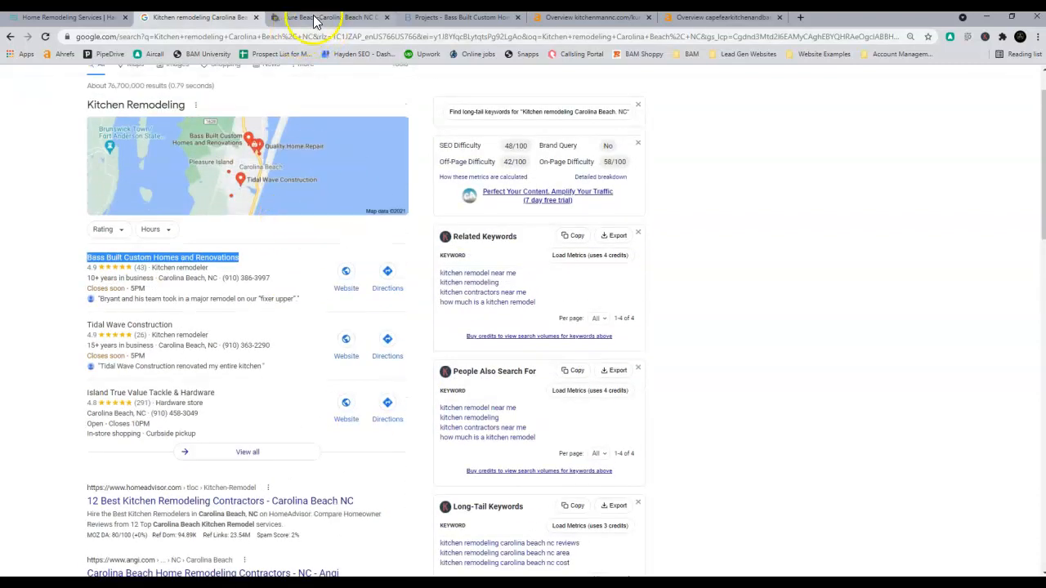
Review The Kitchen Man's Kure Beach–Carolina Beach countertops page down to the footer and back to About Us
click(327, 16)
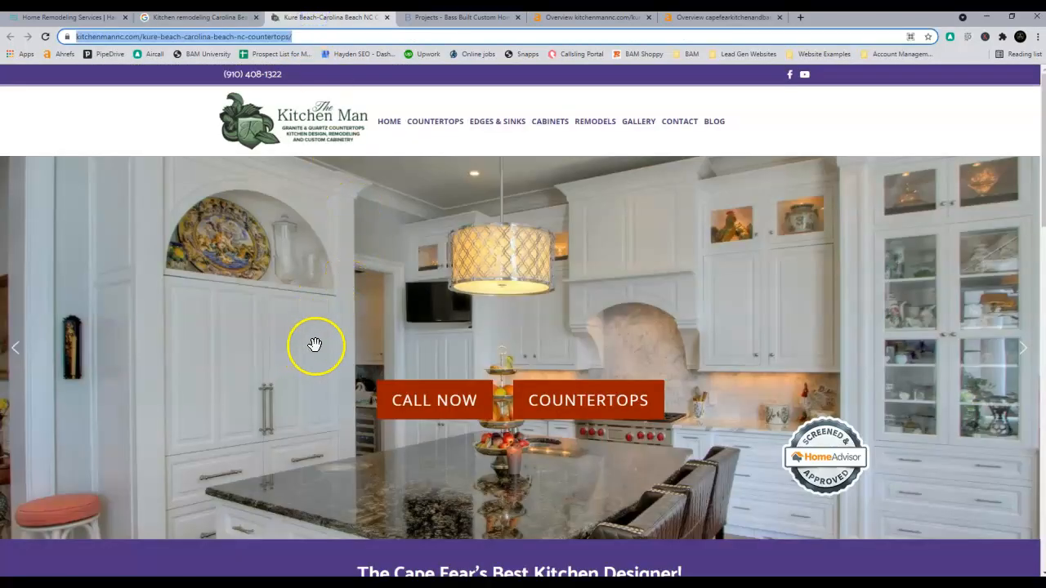
mouse_move(545, 155)
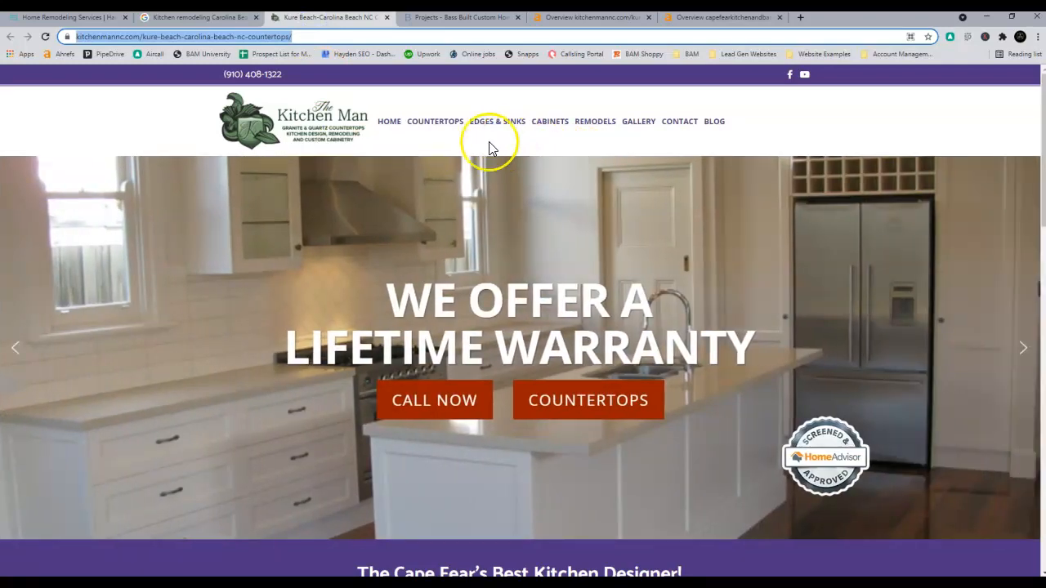
scroll(down, 3)
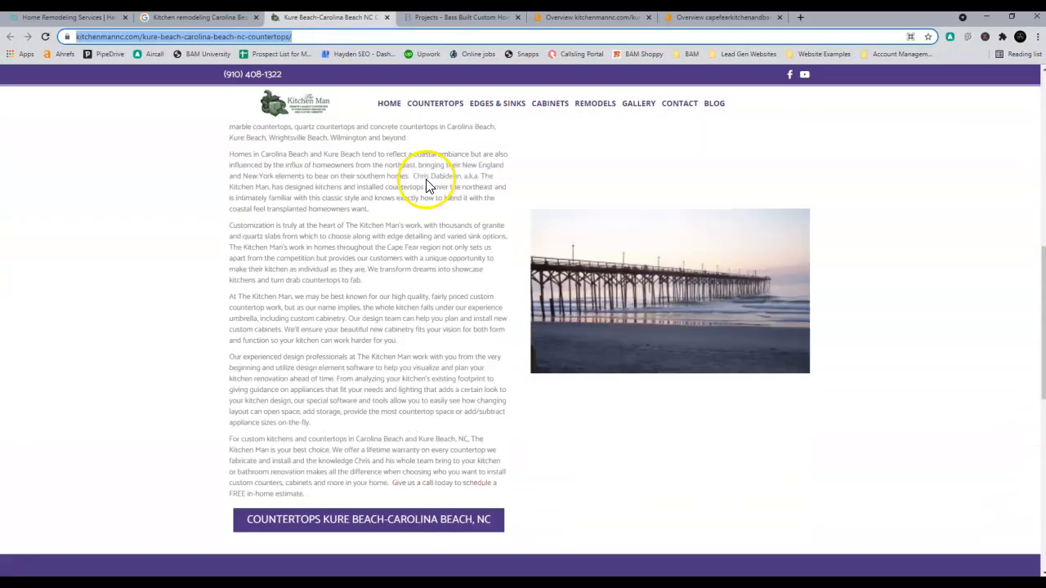
scroll(down, 3)
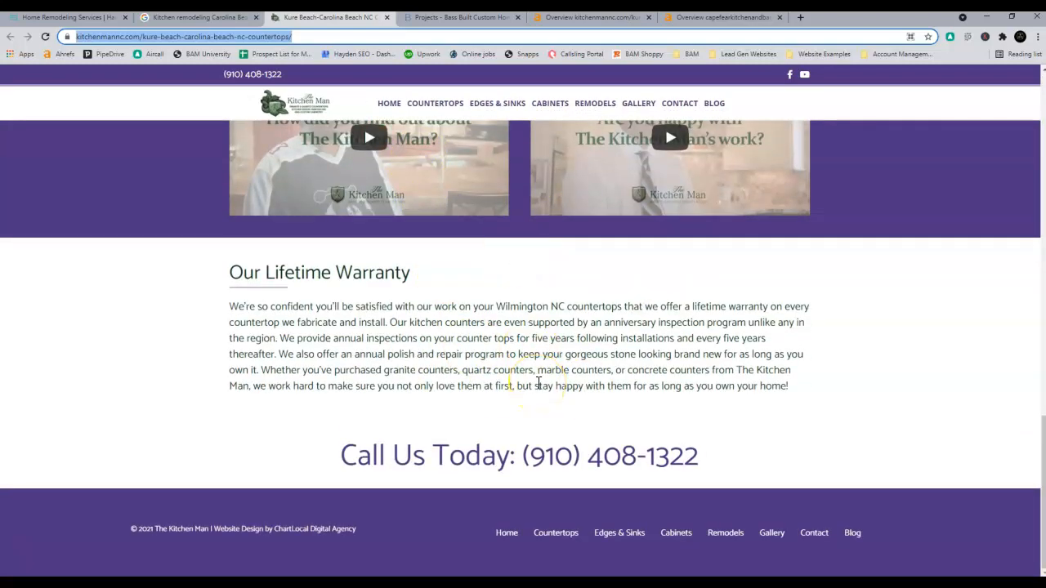
scroll(up, 3)
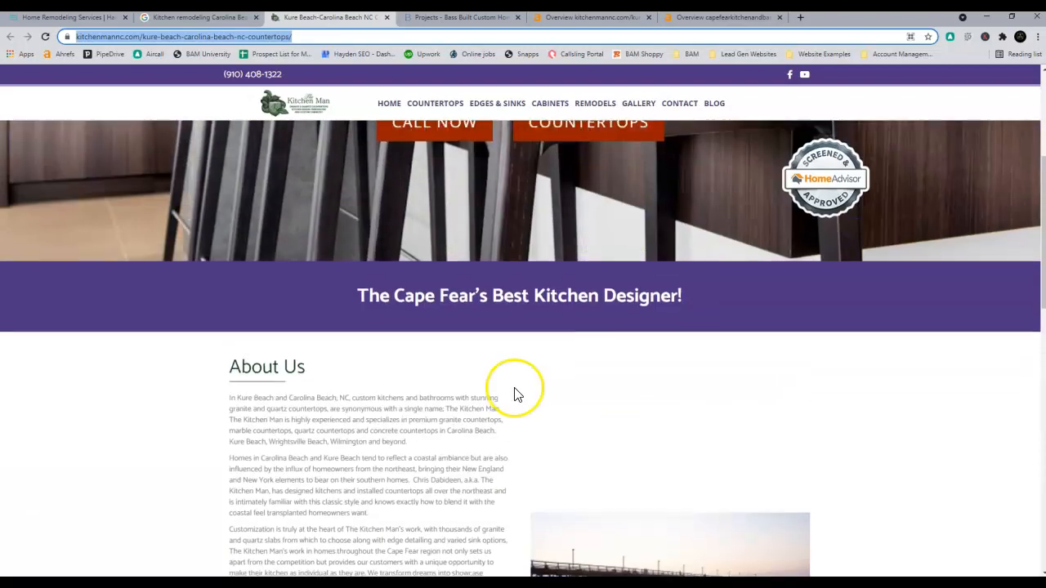
scroll(down, 3)
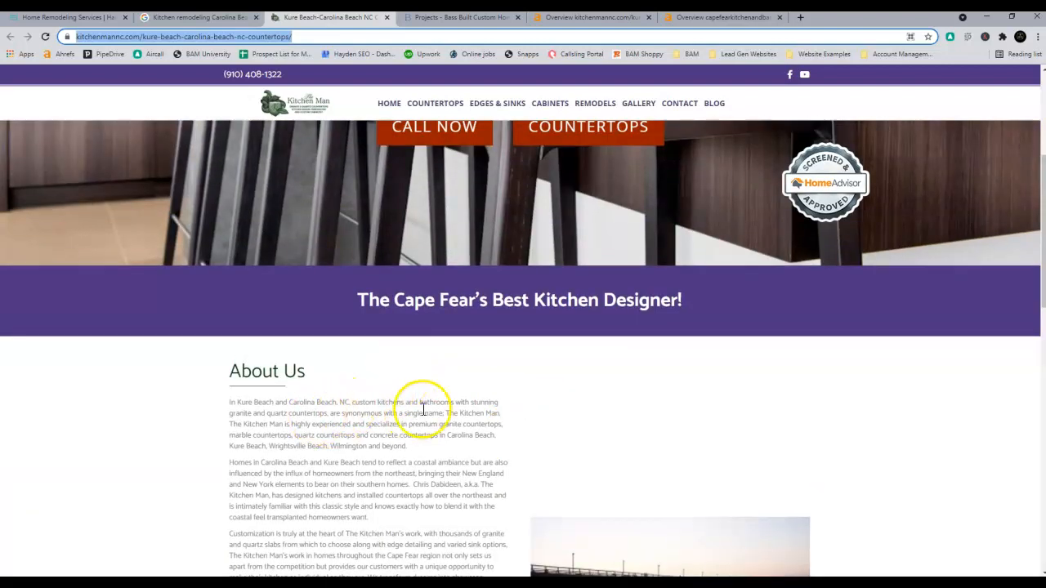
mouse_move(447, 478)
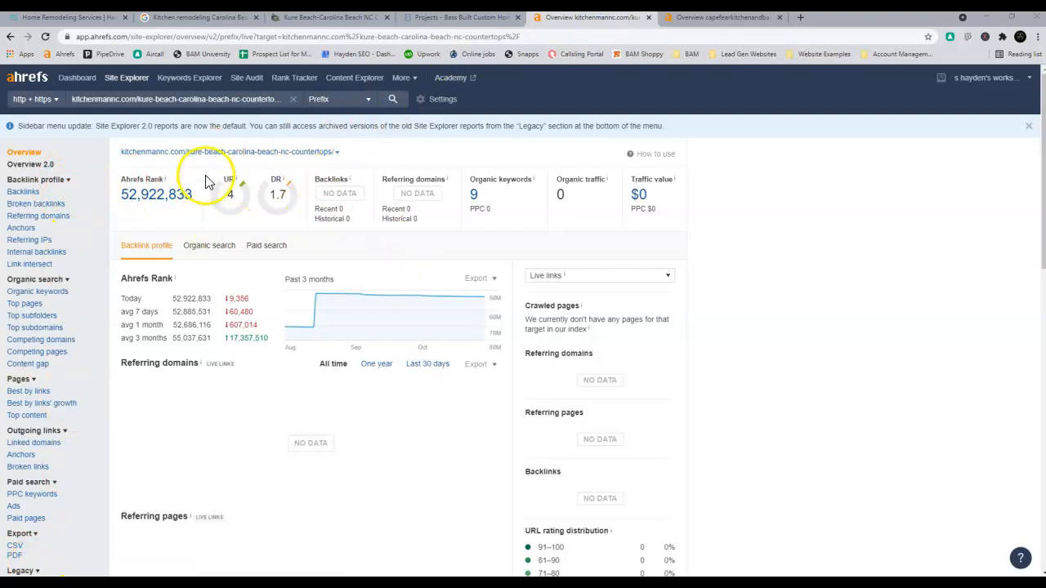
mouse_move(260, 225)
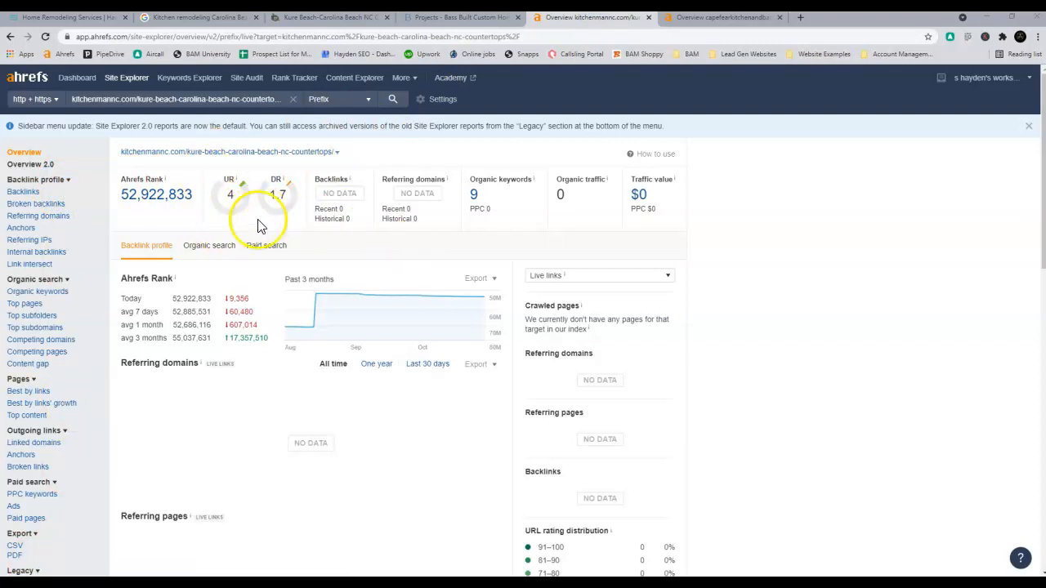
mouse_move(510, 199)
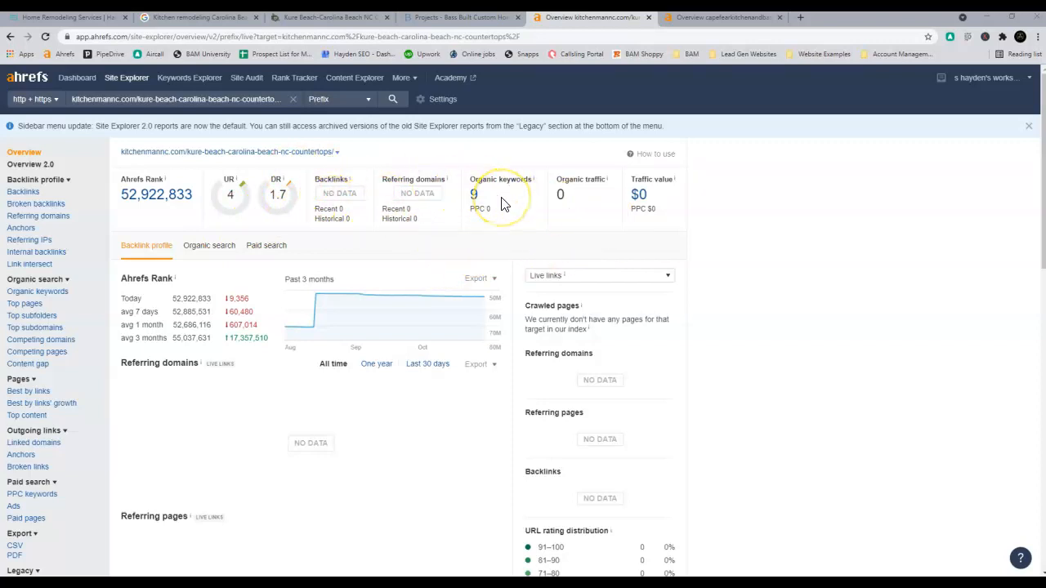
mouse_move(409, 248)
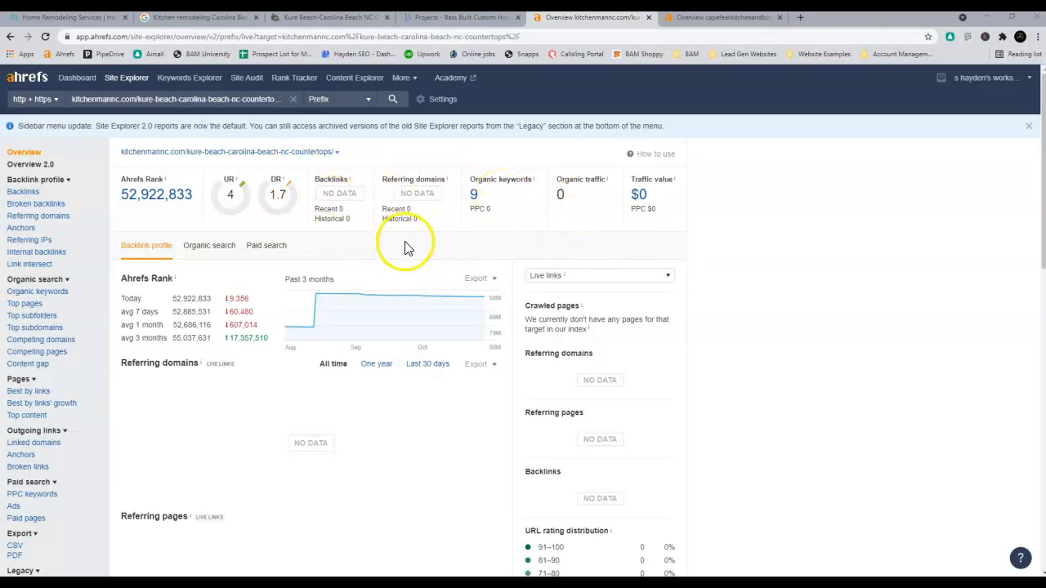
mouse_move(344, 317)
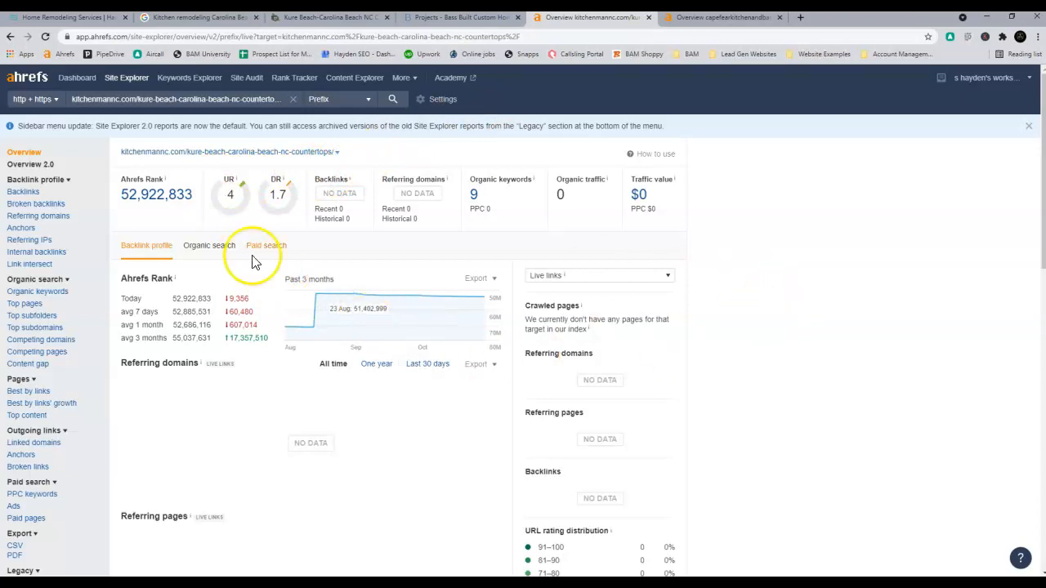
mouse_move(389, 285)
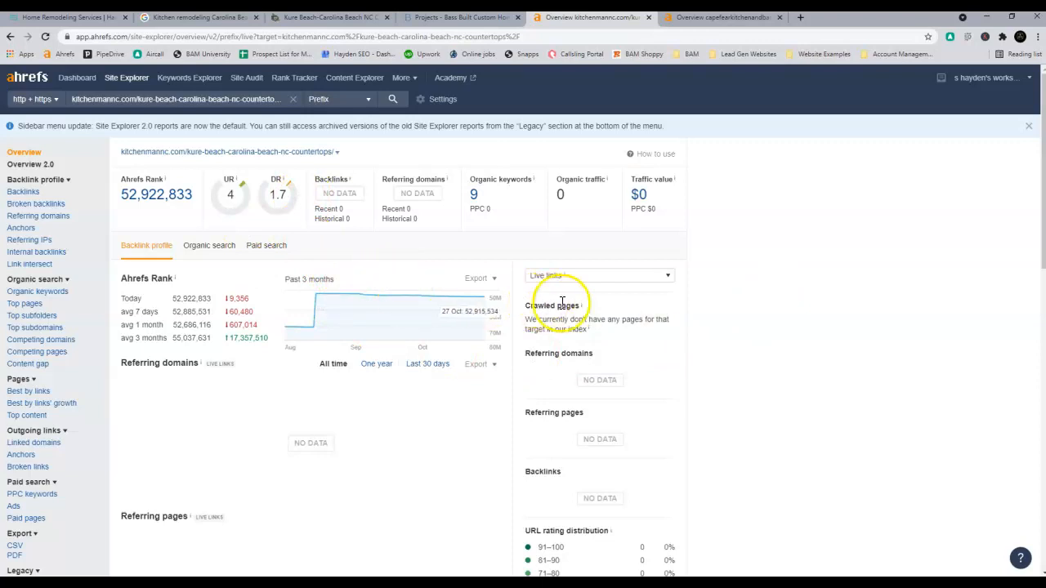
mouse_move(523, 507)
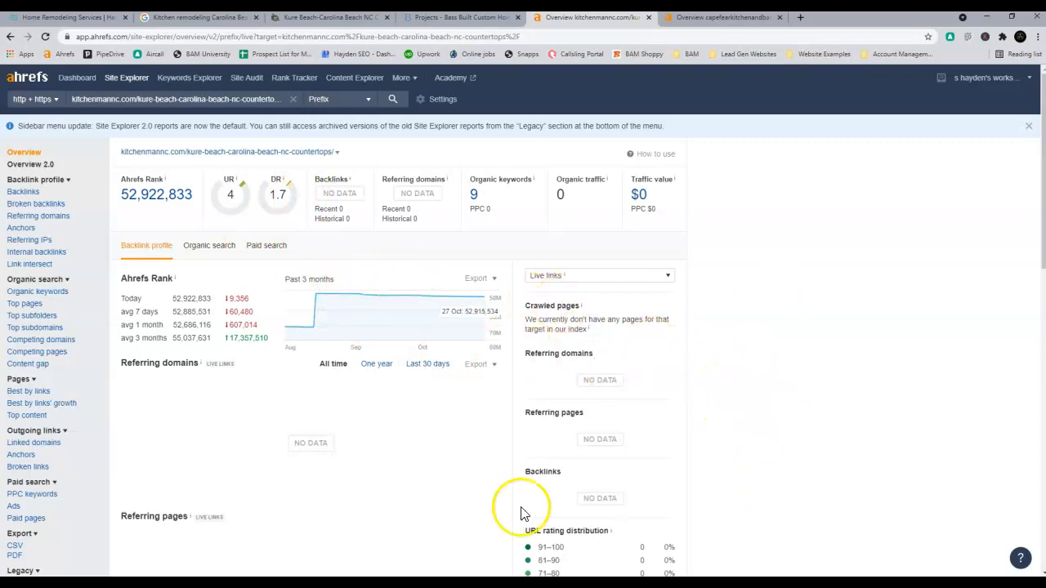
mouse_move(337, 190)
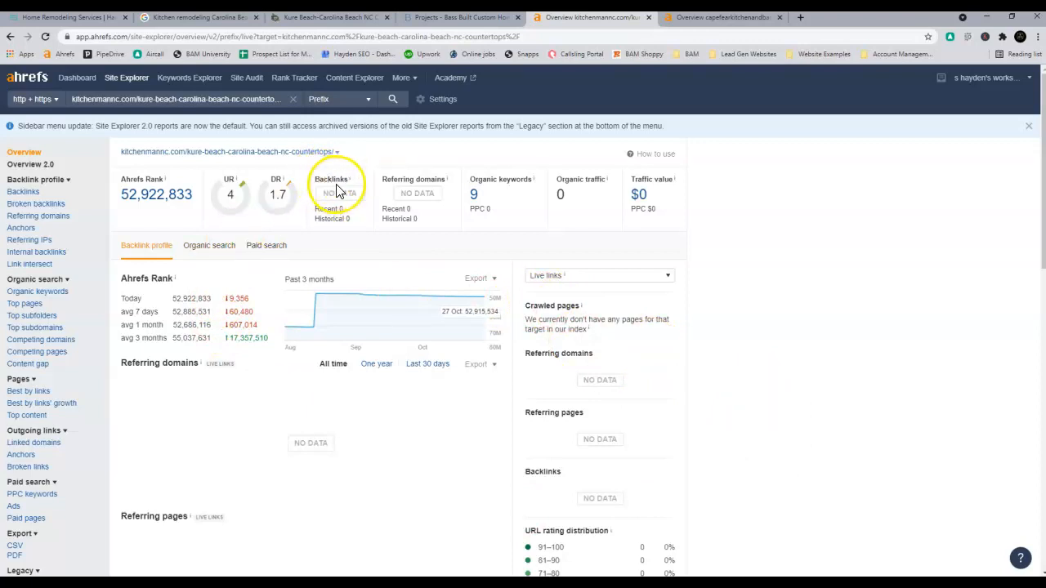
mouse_move(375, 186)
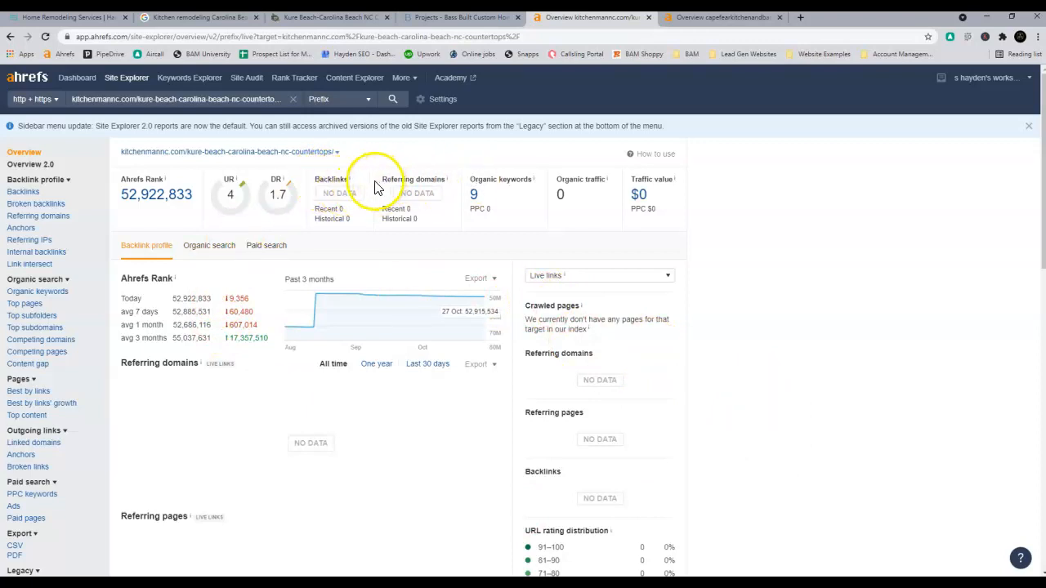
double_click(432, 178)
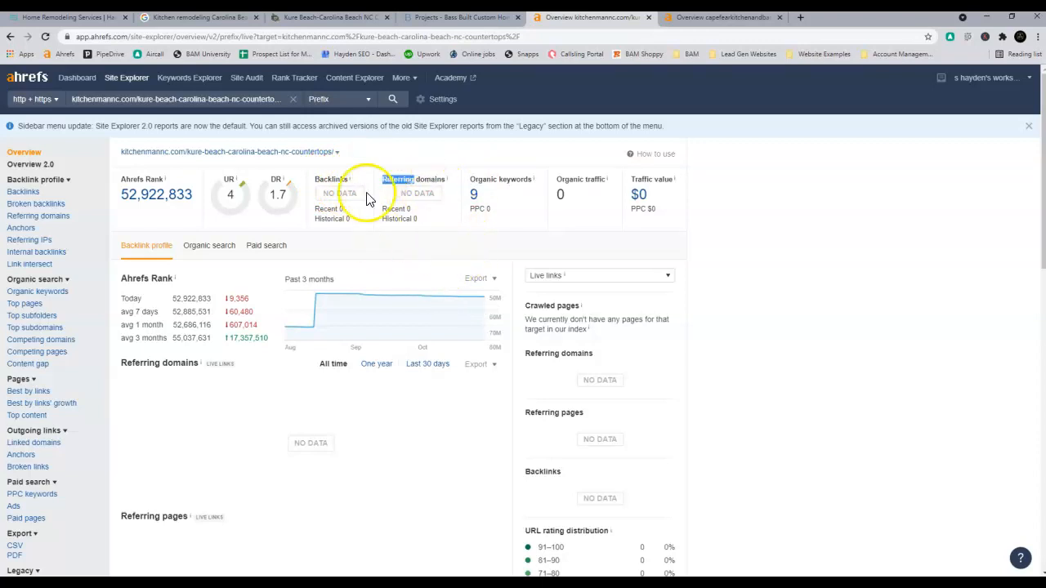
mouse_move(341, 246)
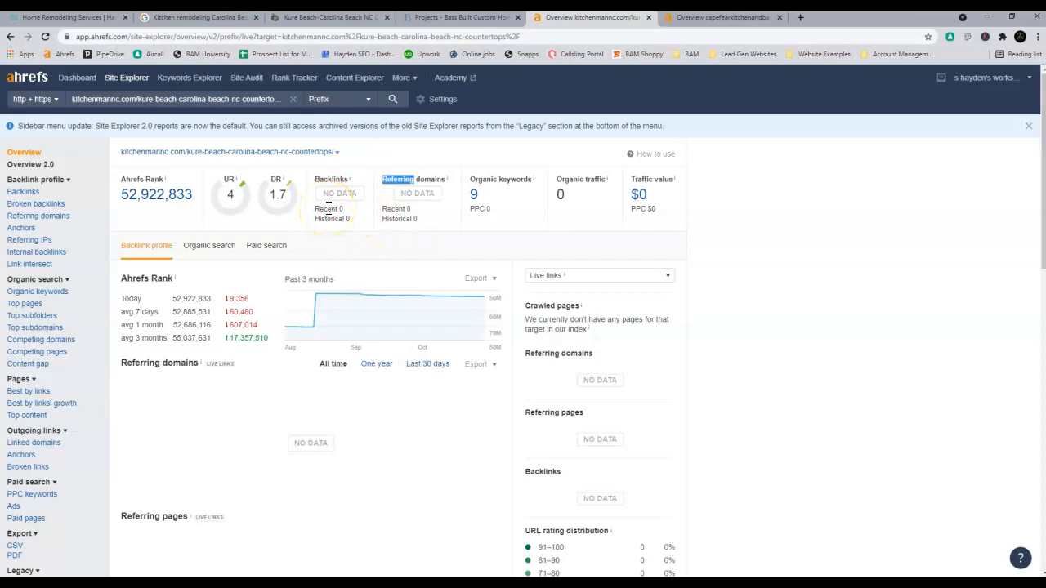
mouse_move(261, 211)
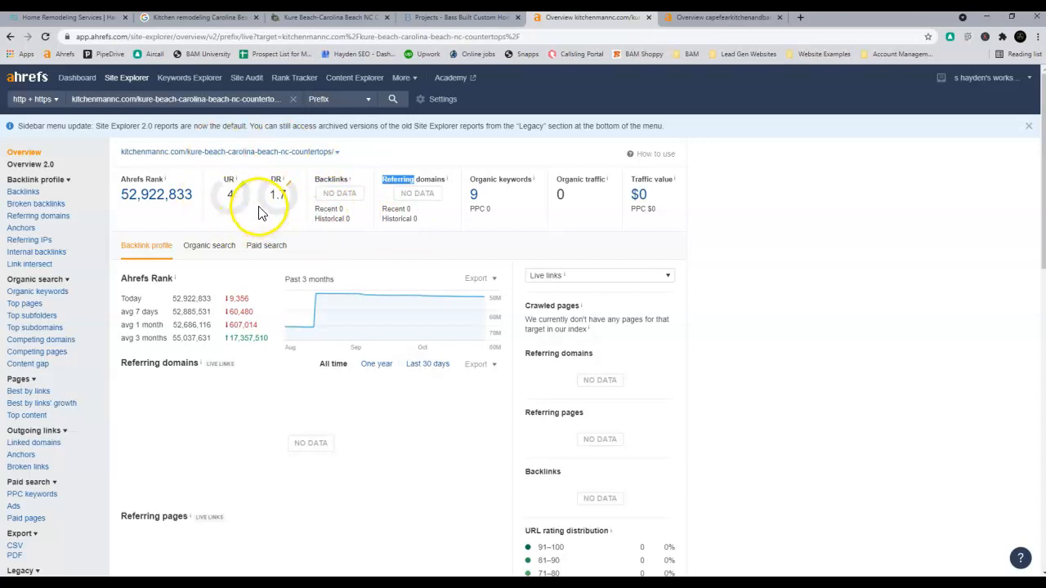
mouse_move(268, 188)
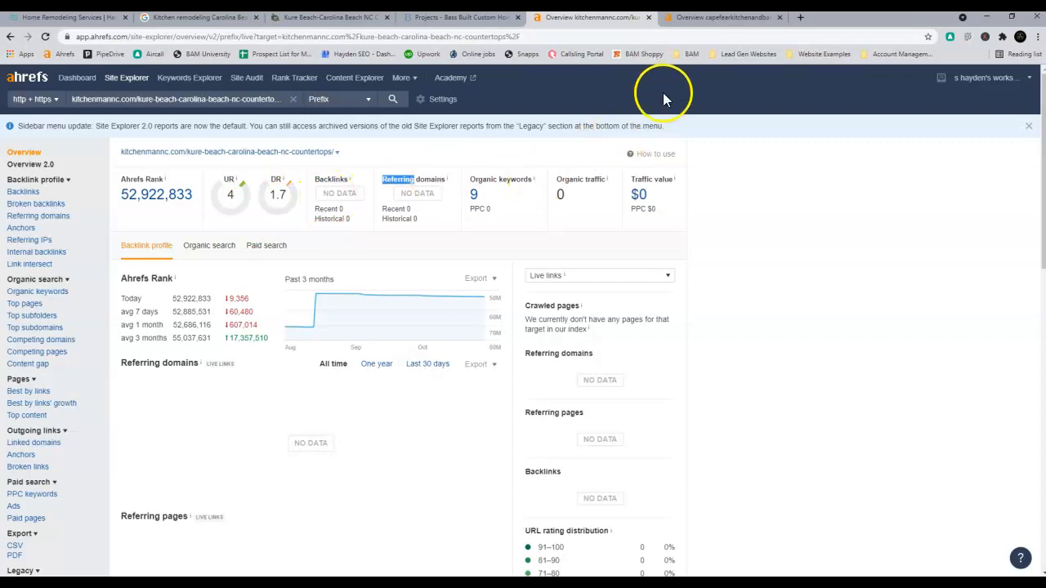
Check Ahrefs overview for capefearkitchenandbaths.com/kitchen-remodeling/ (UR 6, DR 7, no backlinks), then return to Google results
click(722, 16)
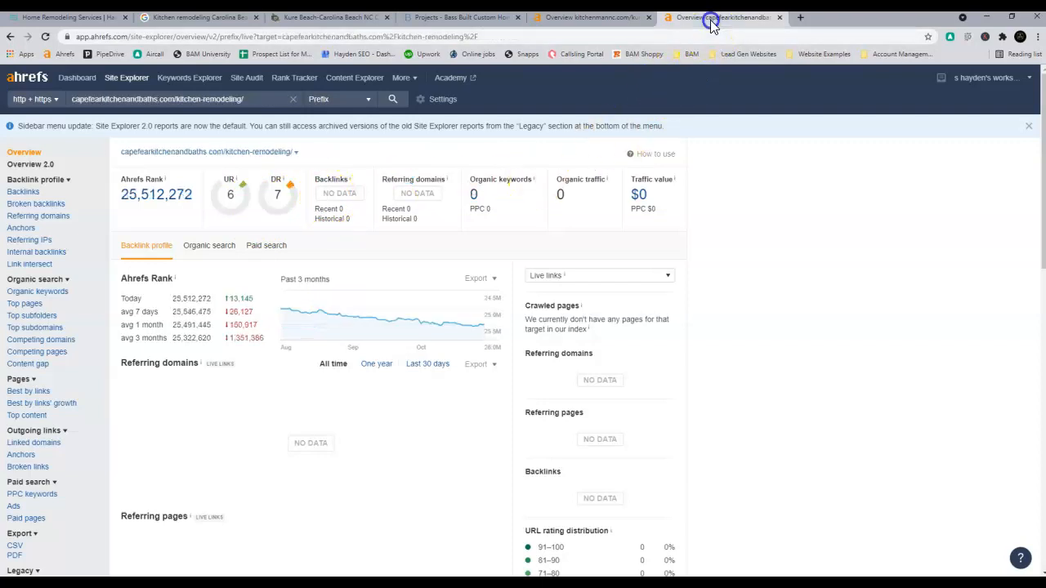
mouse_move(227, 200)
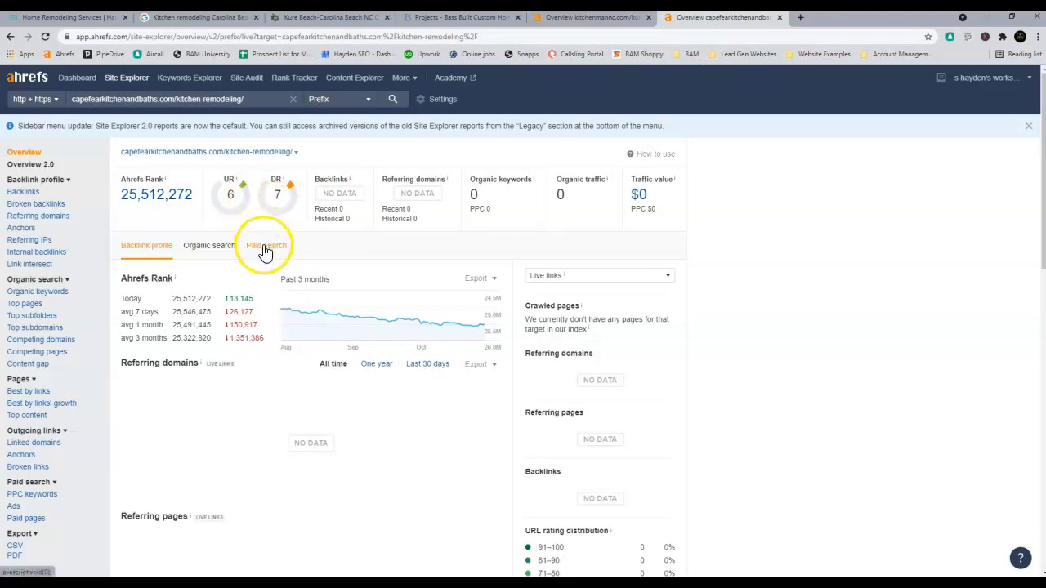
mouse_move(391, 262)
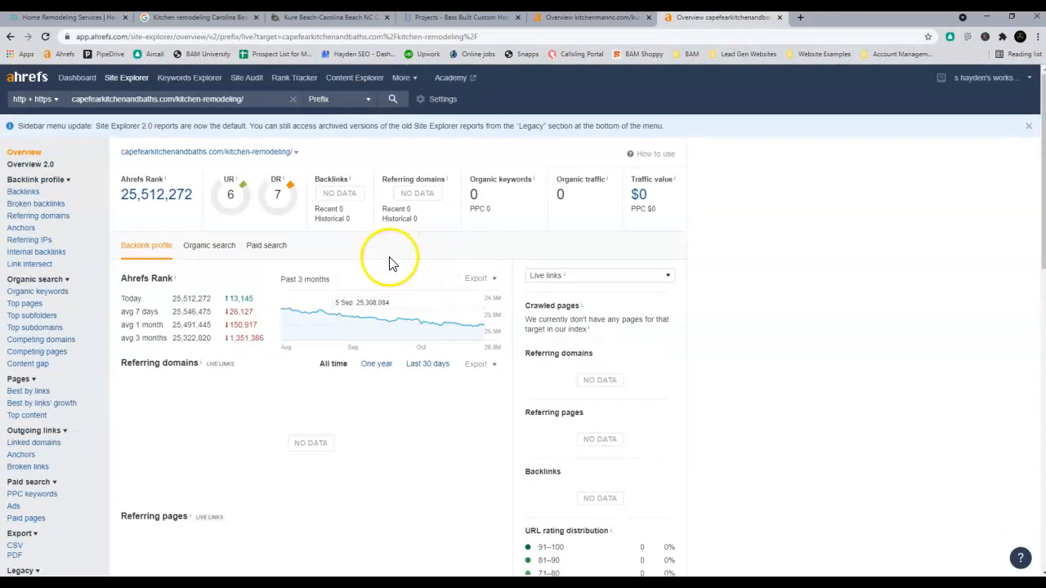
mouse_move(428, 229)
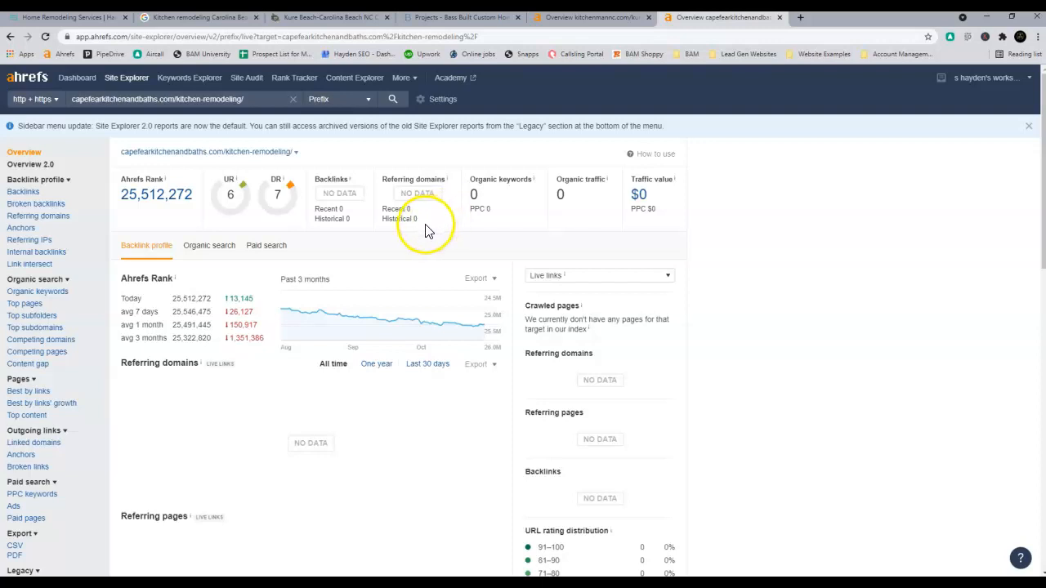
mouse_move(438, 232)
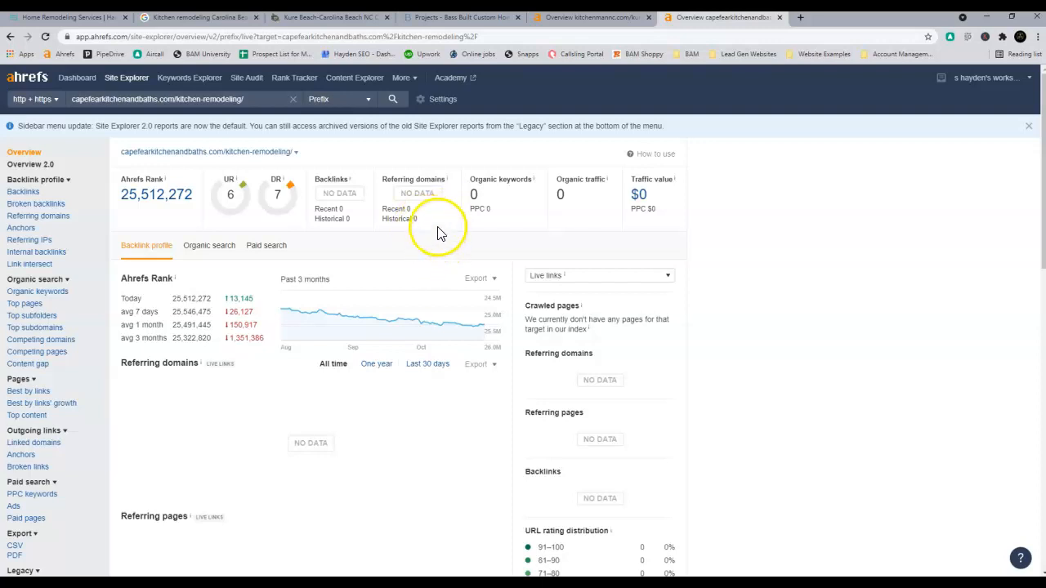
click(196, 16)
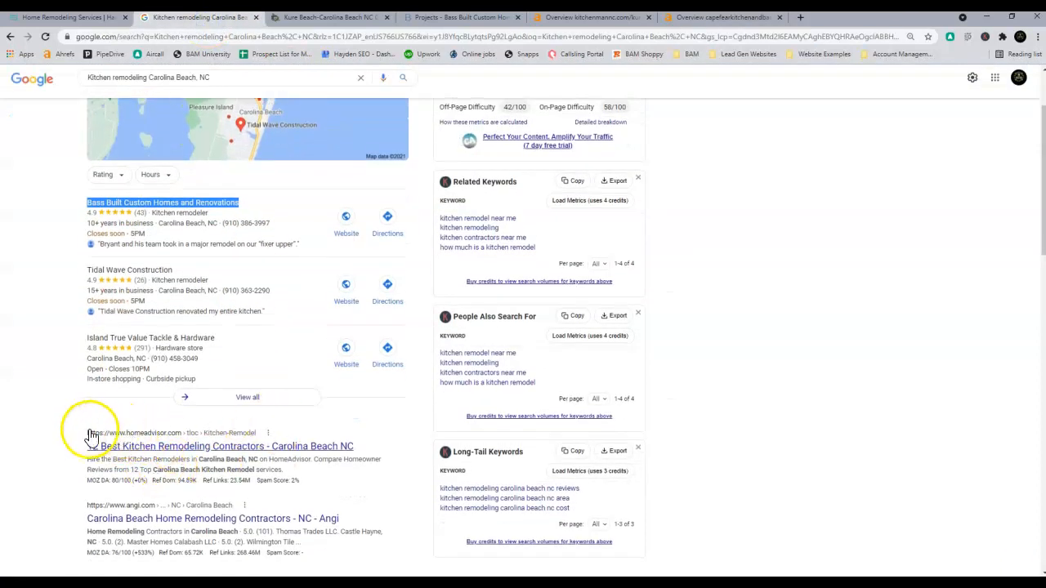
mouse_move(172, 441)
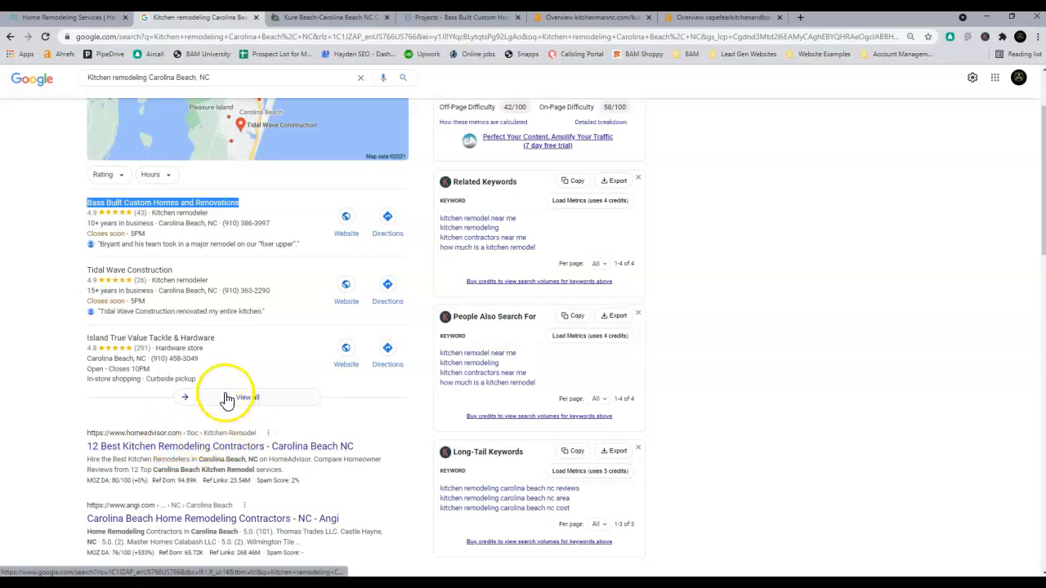
scroll(down, 3)
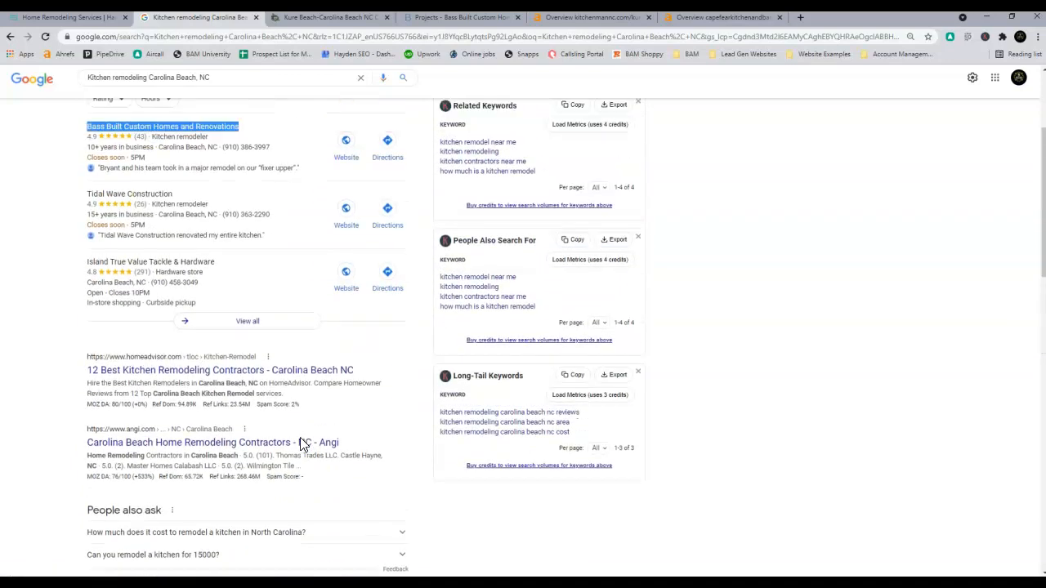
scroll(up, 3)
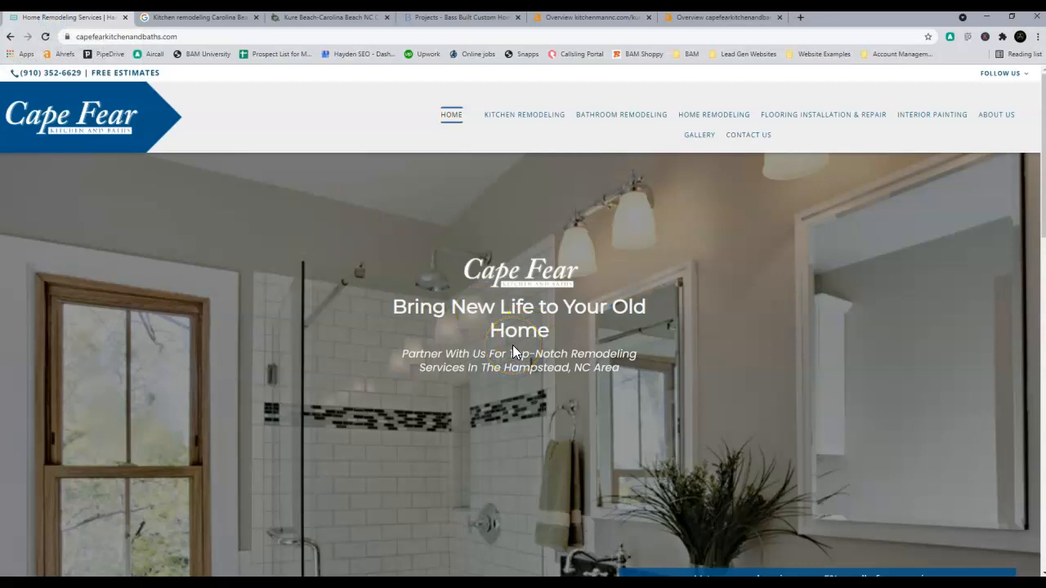
mouse_move(562, 443)
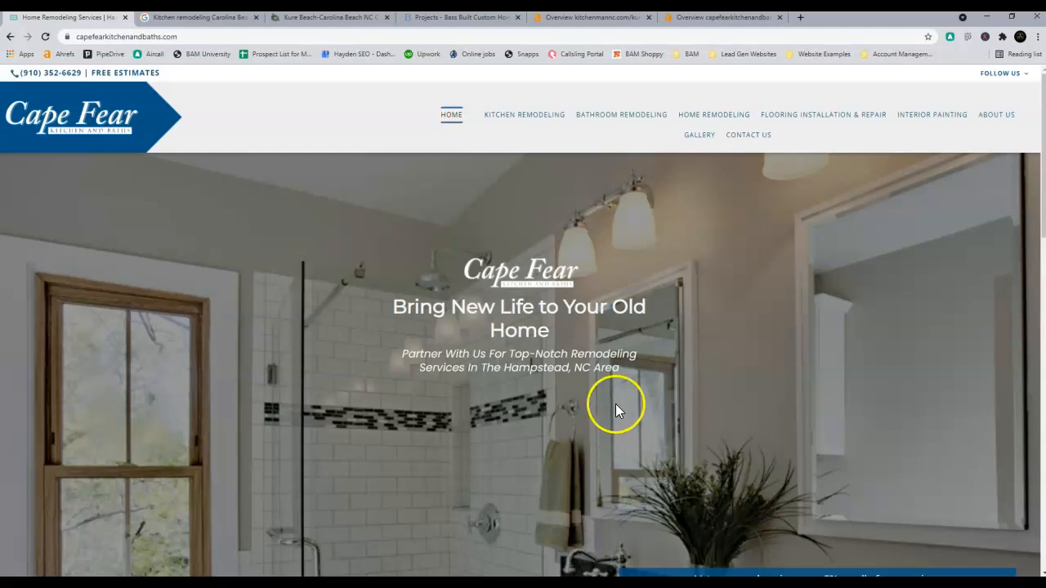
scroll(down, 3)
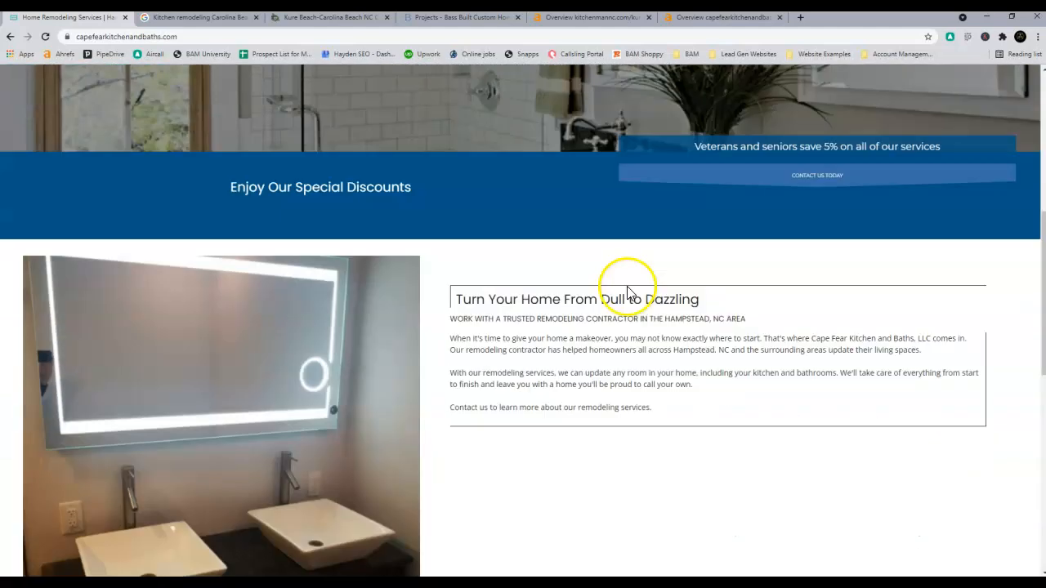
scroll(up, 3)
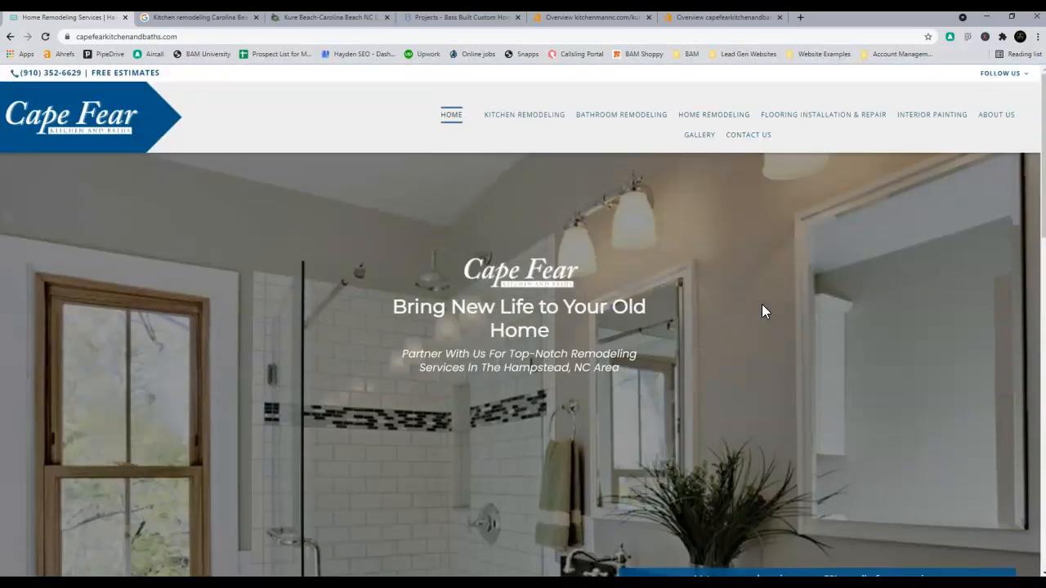
mouse_move(629, 271)
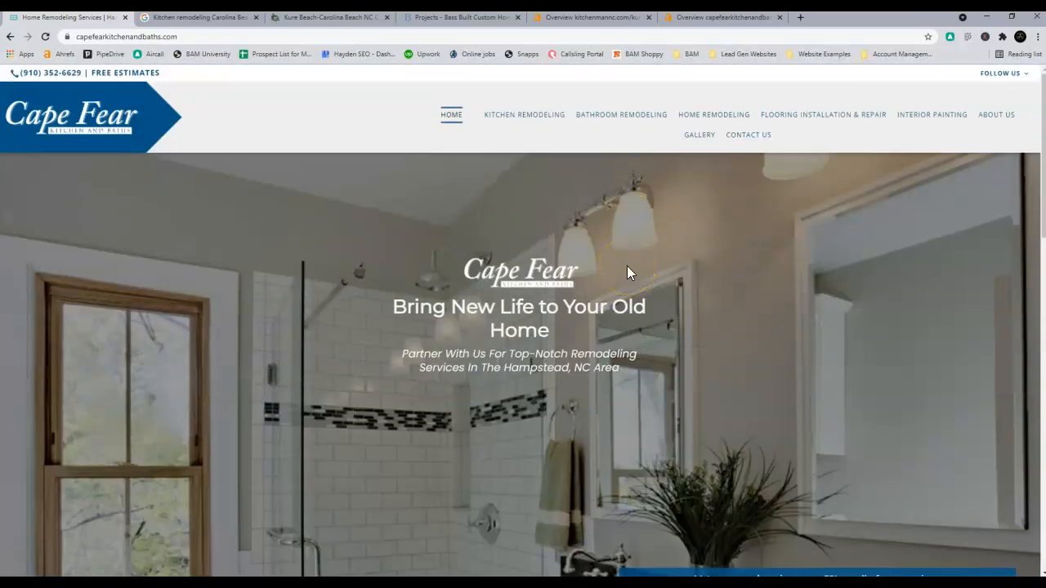